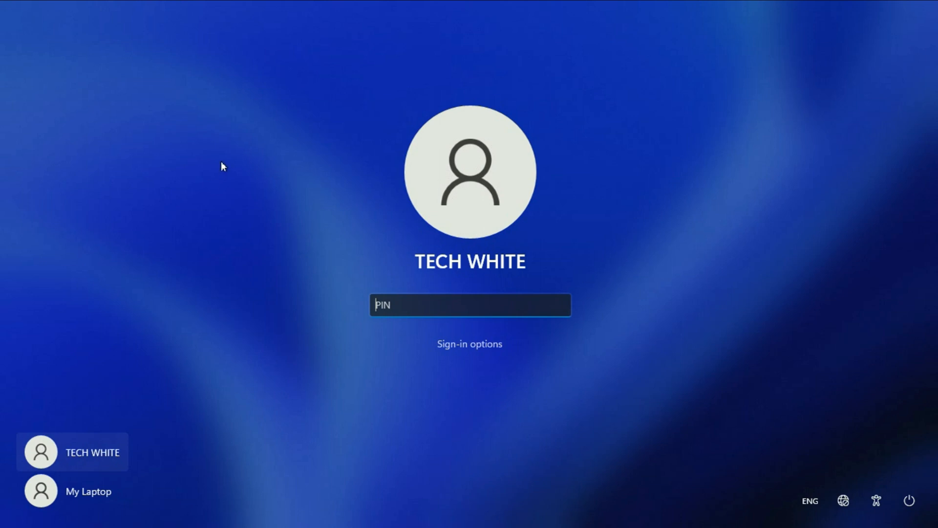
mouse_move(236, 256)
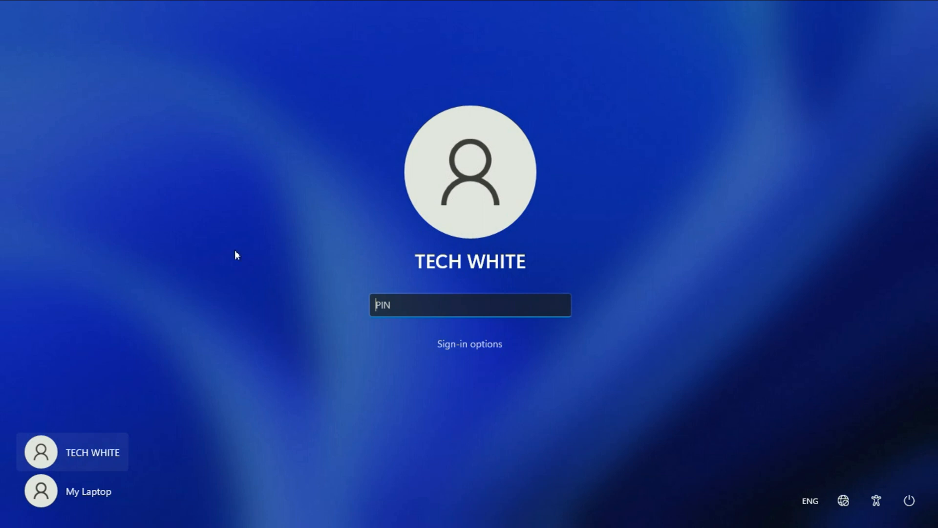
mouse_move(232, 206)
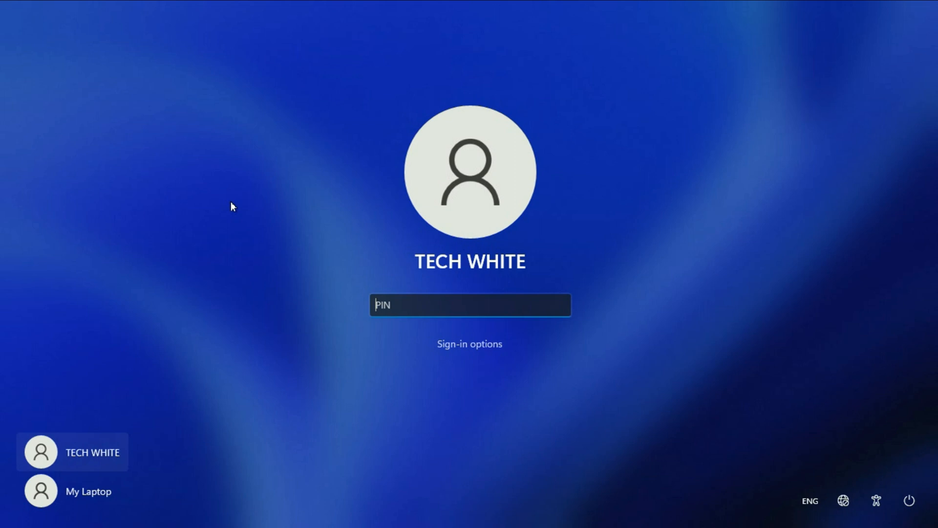
mouse_move(170, 492)
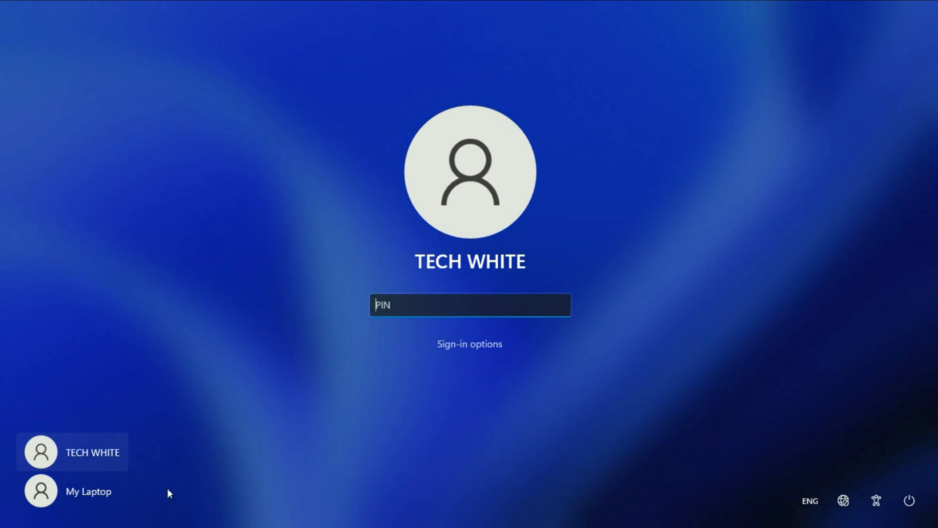
mouse_move(149, 500)
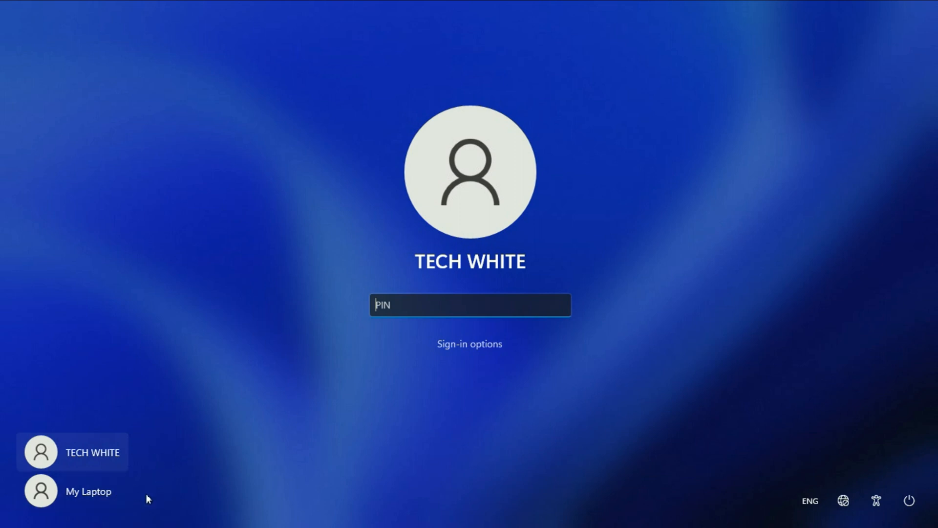
mouse_move(114, 459)
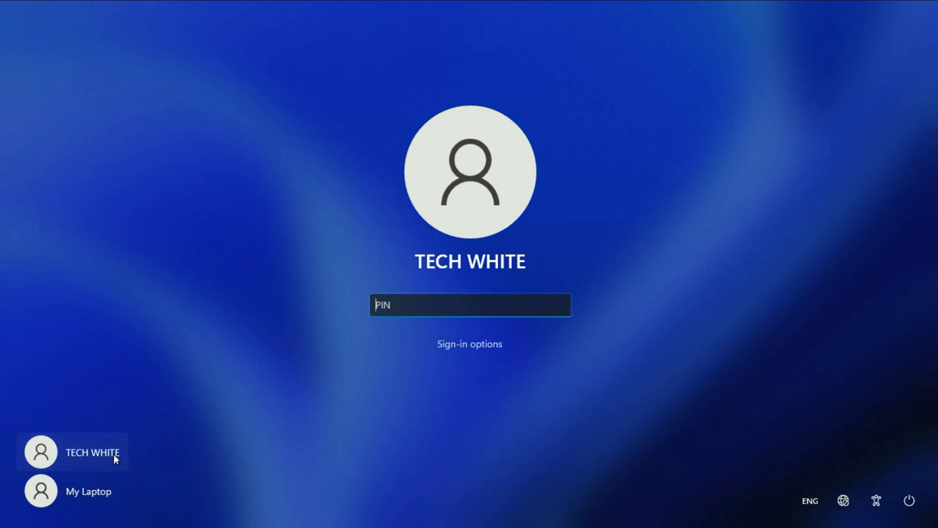
Sign in as TECH WHITE with the PIN and launch Control Panel from taskbar search.
type("1")
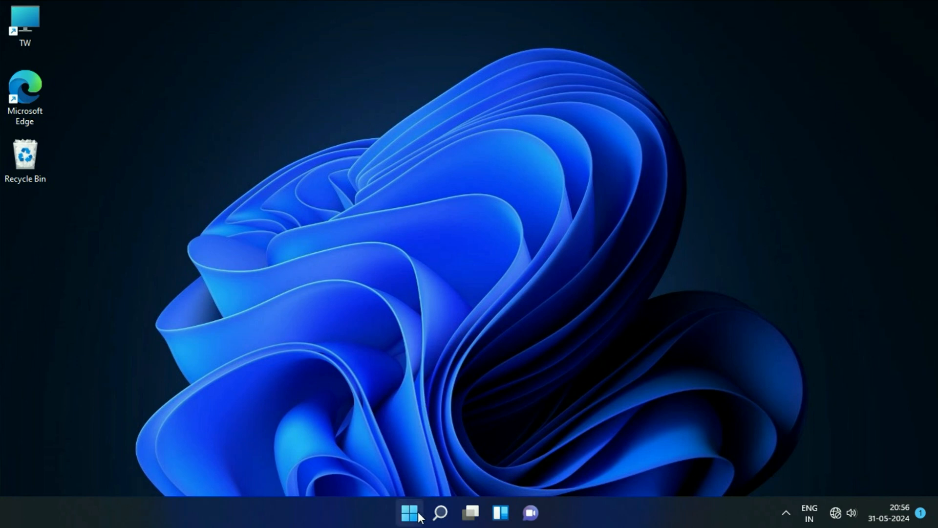
left_click(434, 511)
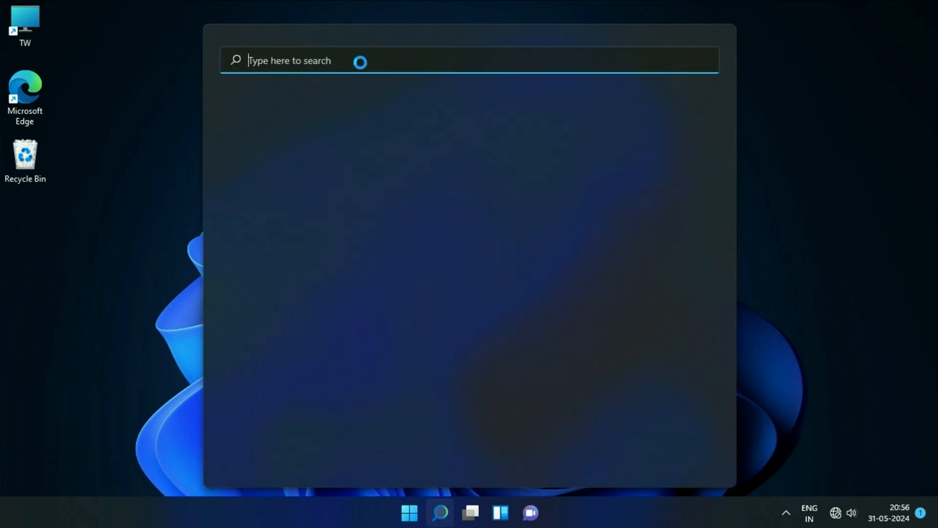
type("co")
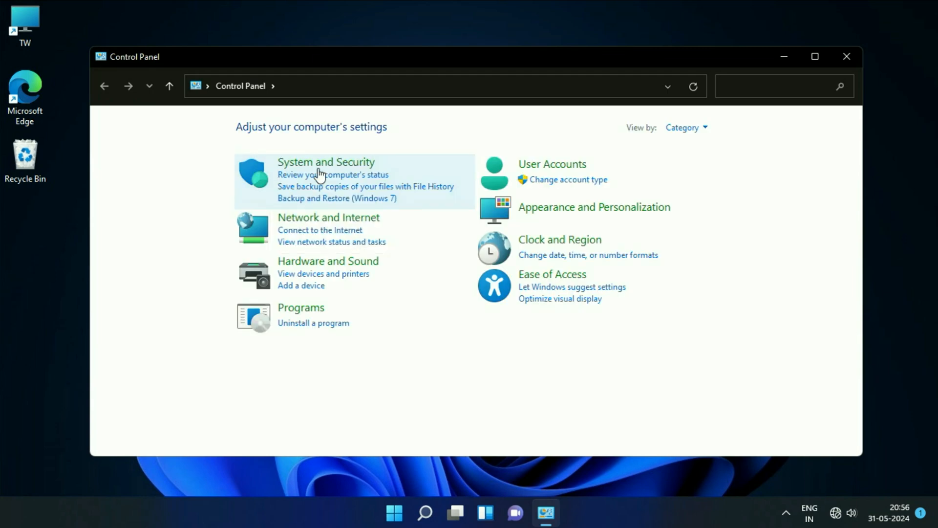
Show Control Panel as small icons, maximize it, and go to User Accounts.
left_click(687, 128)
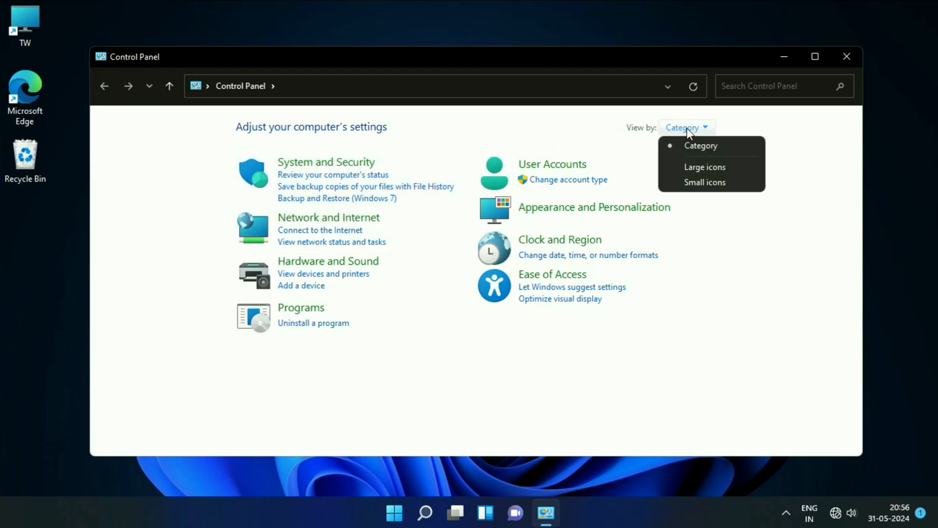
left_click(704, 182)
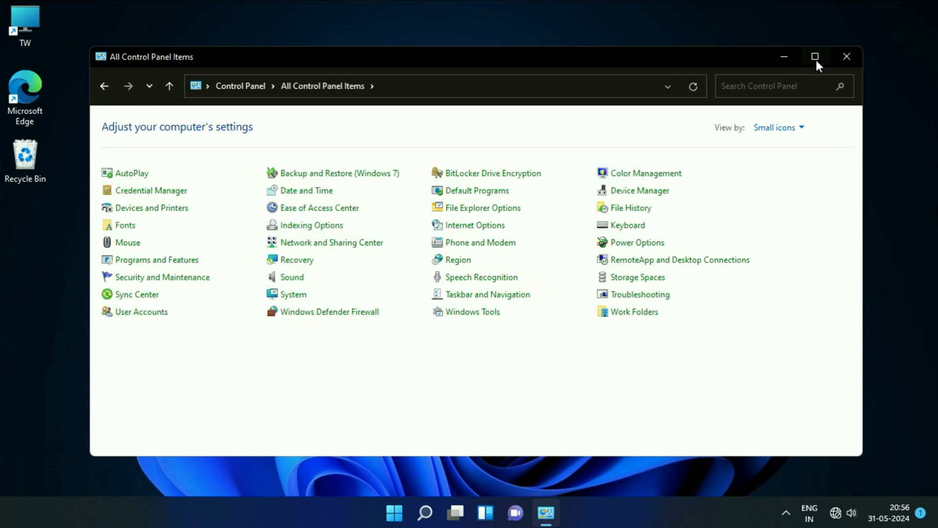
left_click(817, 56)
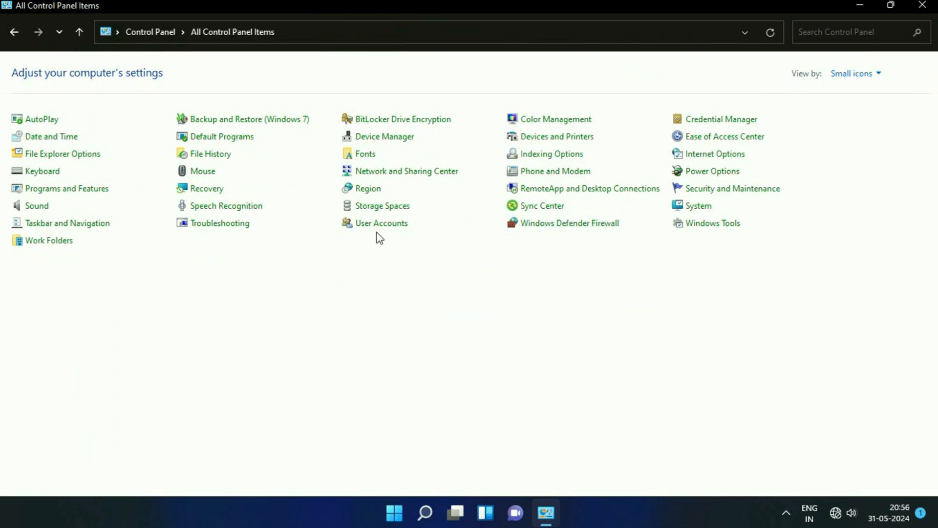
left_click(381, 223)
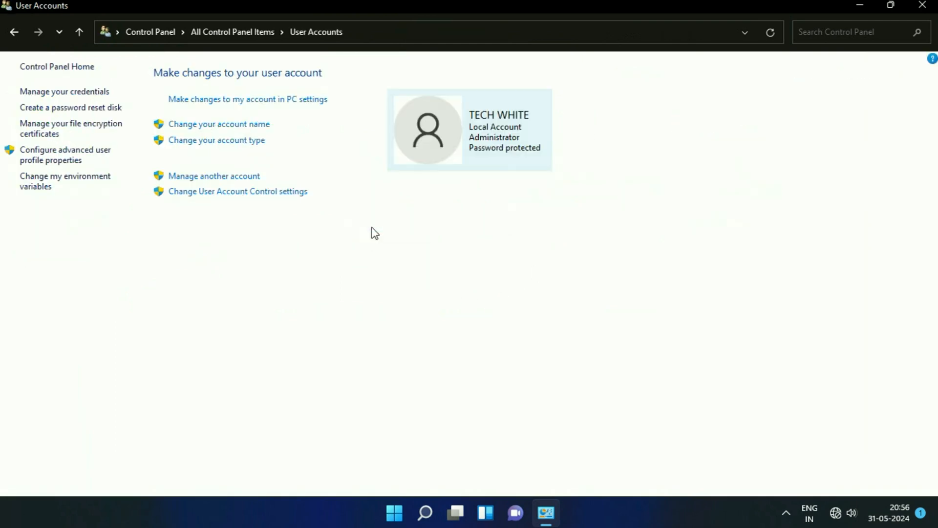
mouse_move(191, 184)
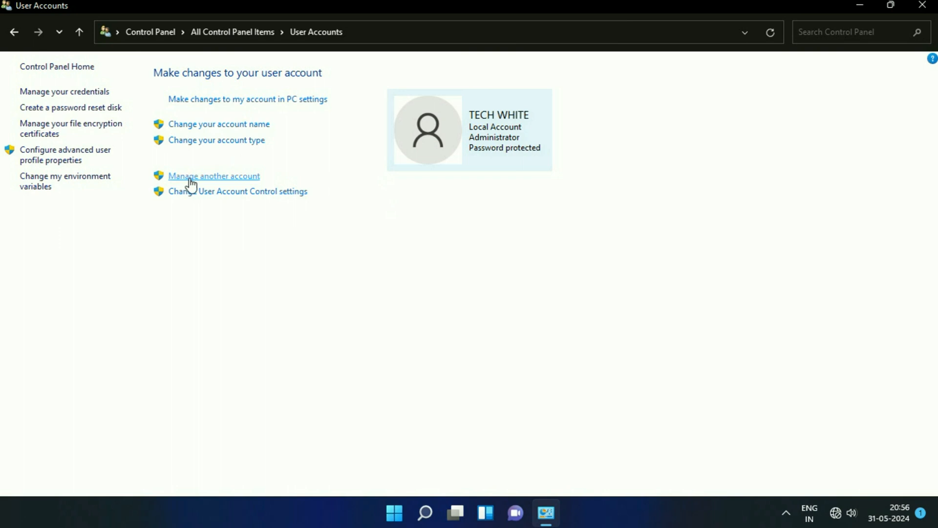
mouse_move(208, 182)
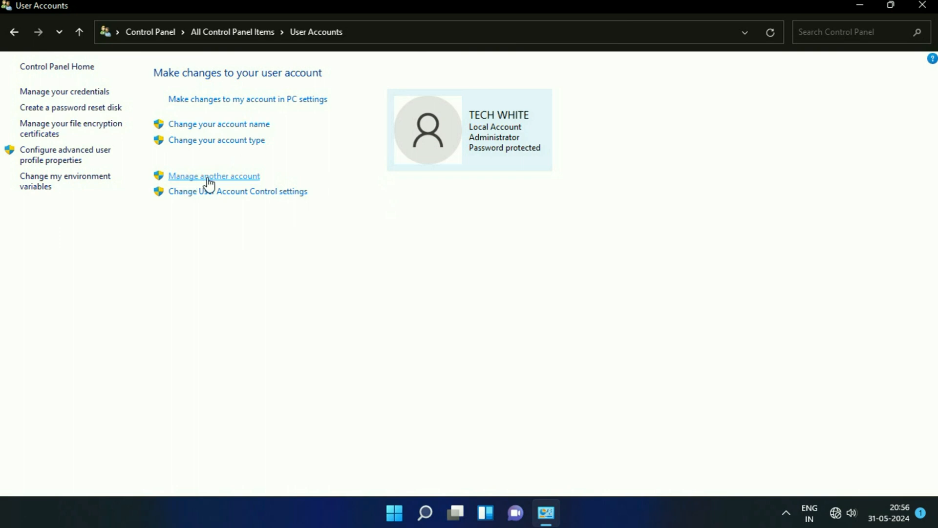
Choose the My Laptop account from Manage another account.
left_click(213, 175)
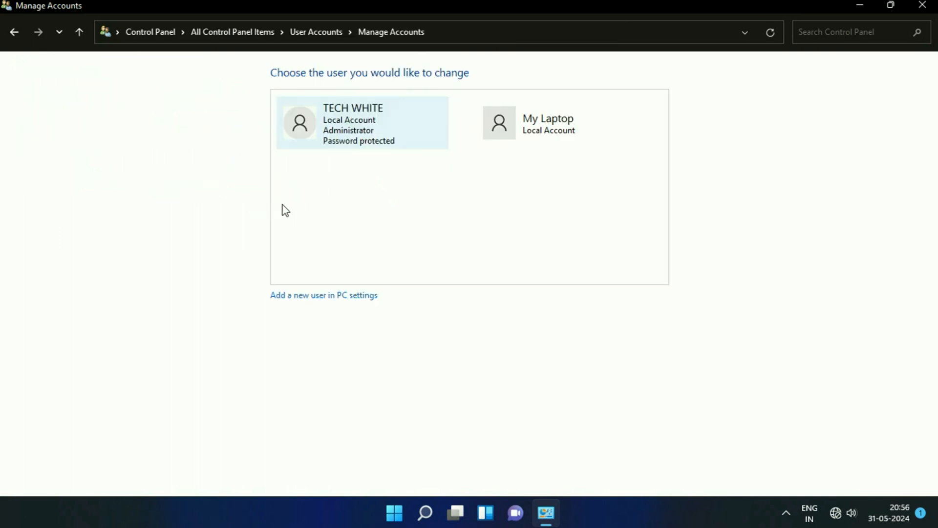
mouse_move(519, 146)
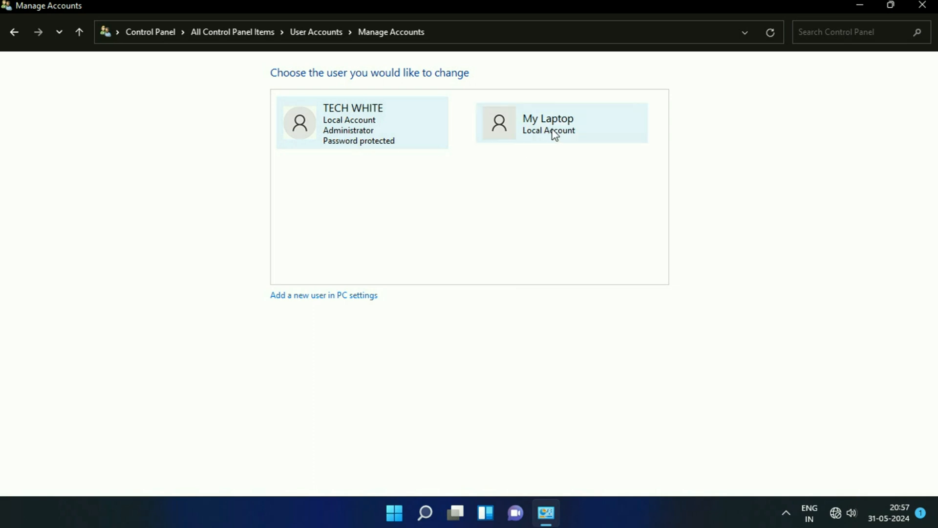
left_click(553, 132)
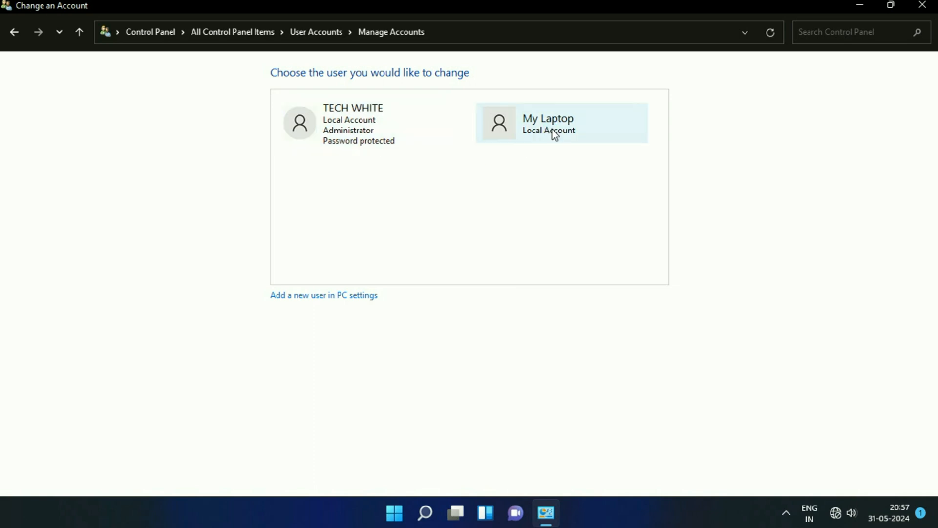
left_click(548, 123)
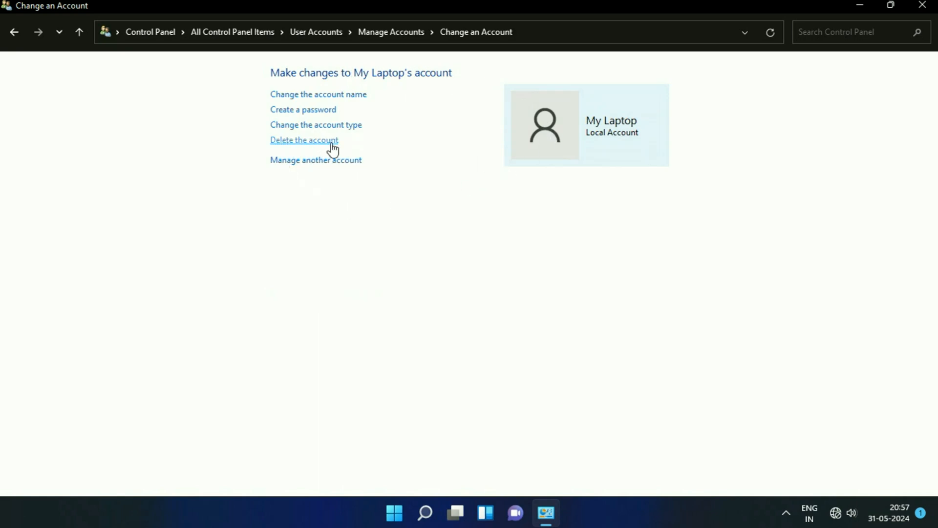
Begin deleting My Laptop, choosing Delete Files, then return to the account list.
left_click(304, 141)
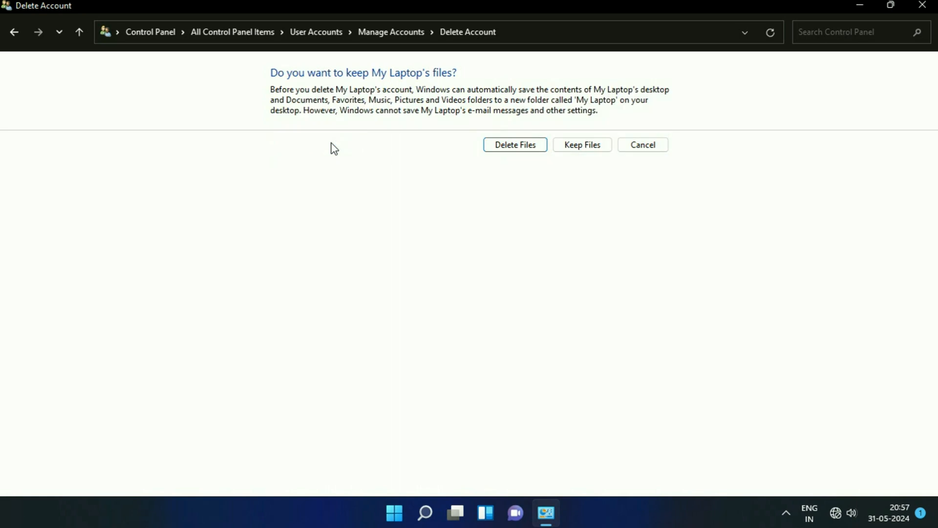
mouse_move(420, 143)
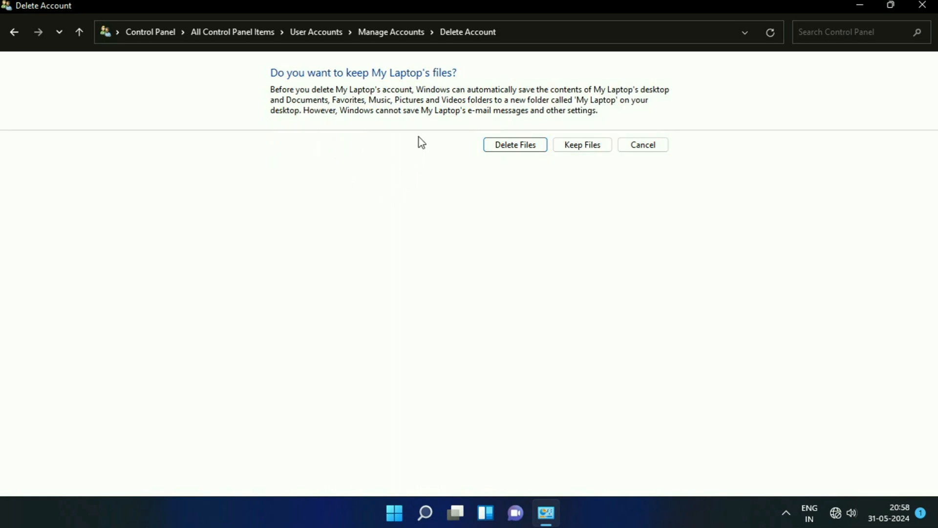
mouse_move(412, 114)
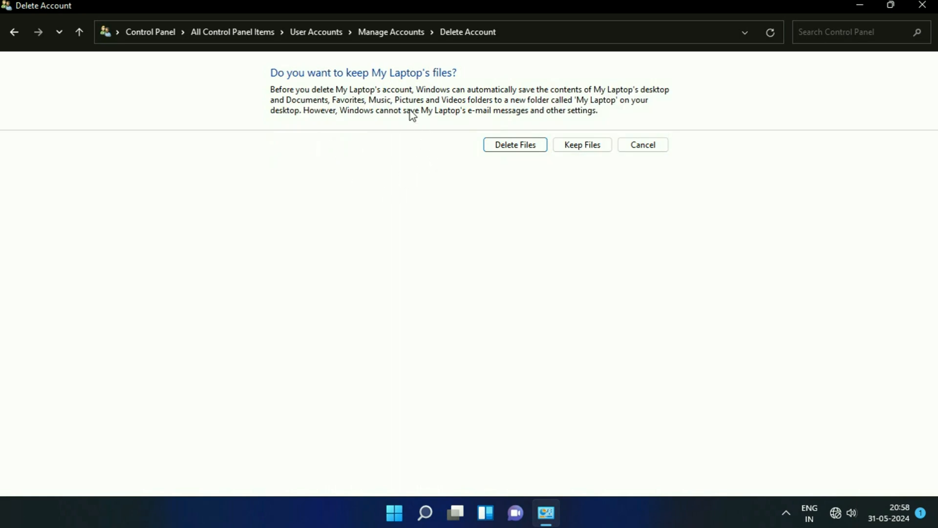
mouse_move(400, 100)
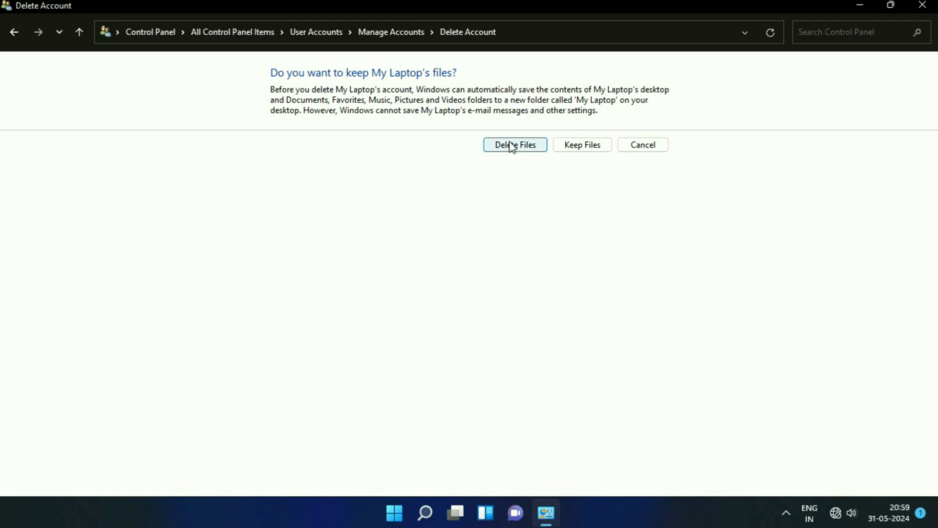
mouse_move(511, 153)
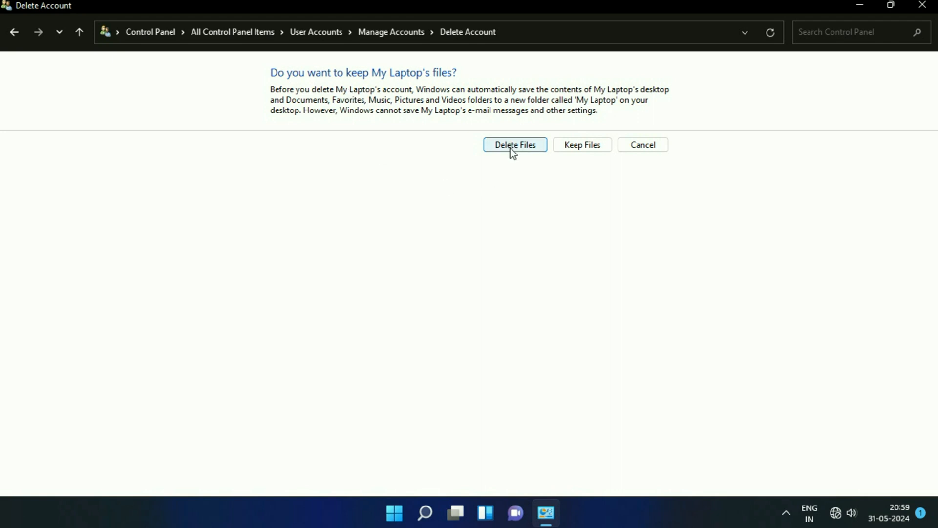
left_click(515, 144)
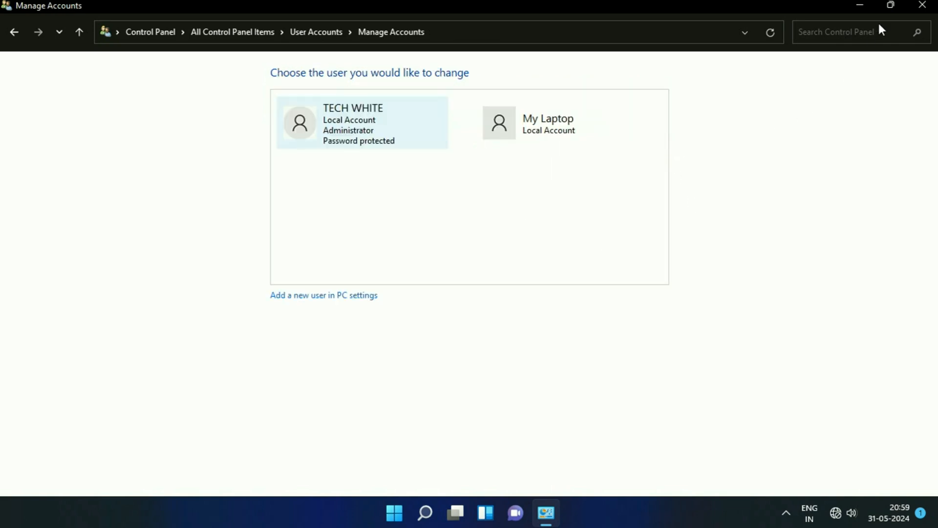
Close Control Panel and launch Settings from the Start menu.
left_click(921, 4)
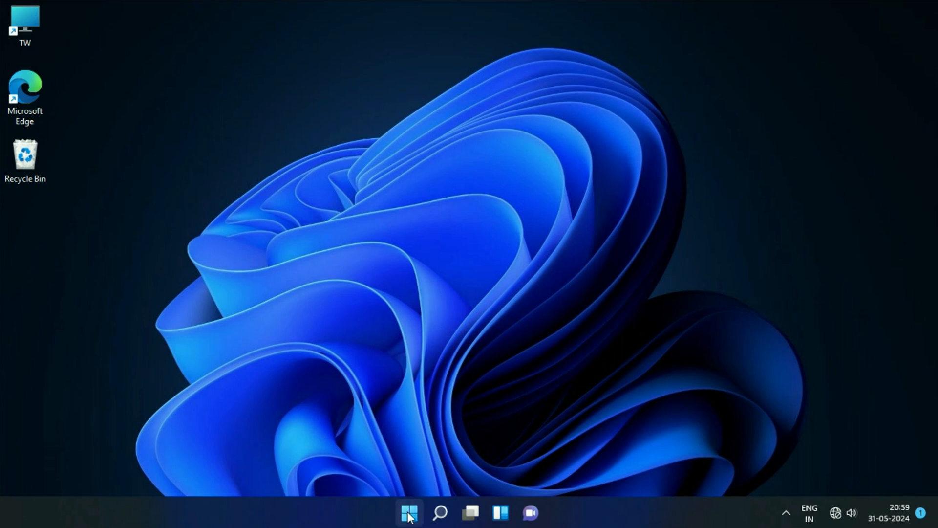
left_click(410, 510)
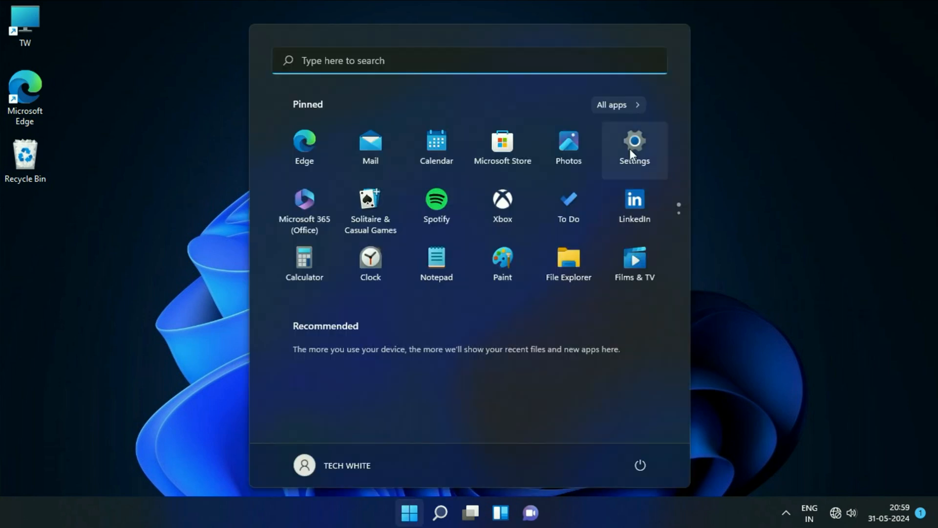
left_click(635, 141)
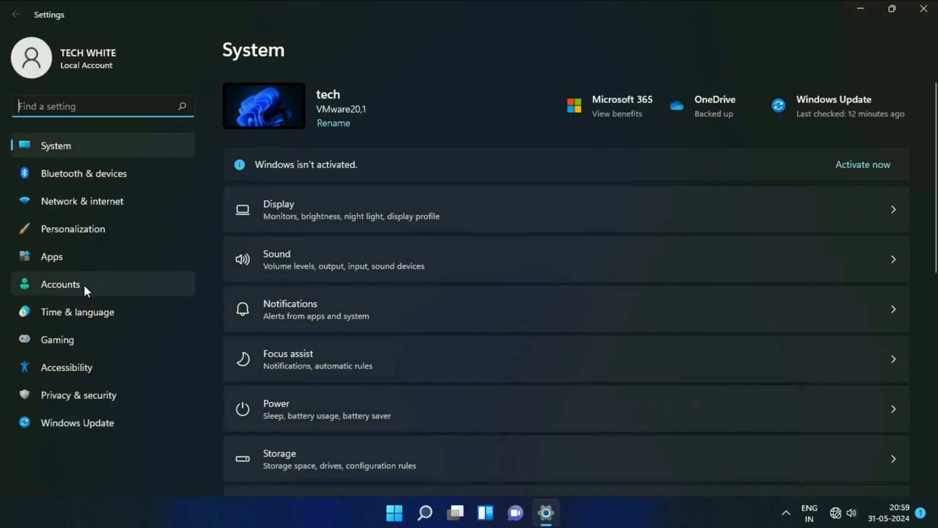
Go to Accounts > Family & other users and expand the My Laptop account.
left_click(59, 284)
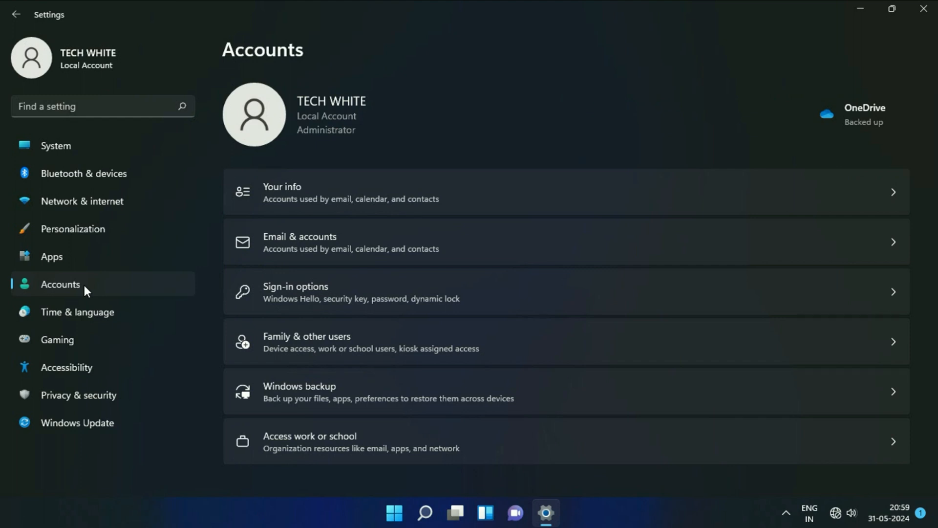
mouse_move(336, 350)
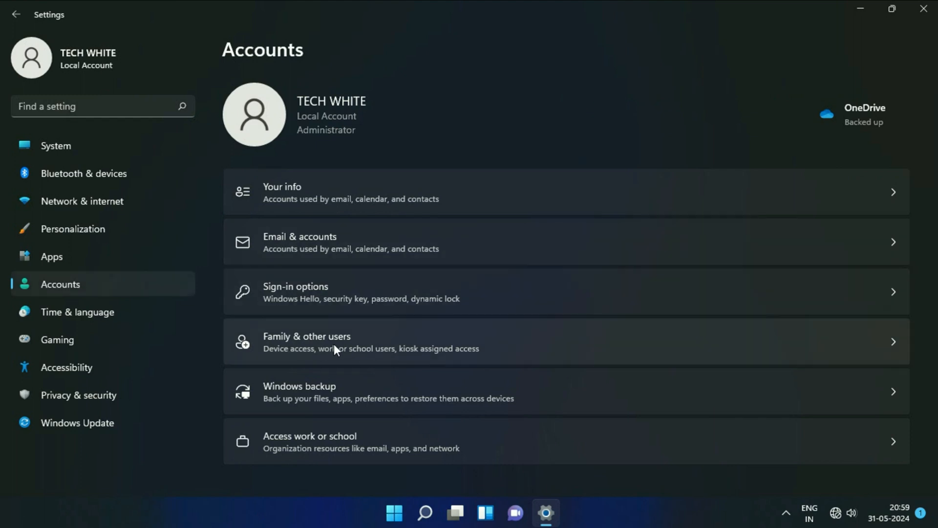
mouse_move(780, 347)
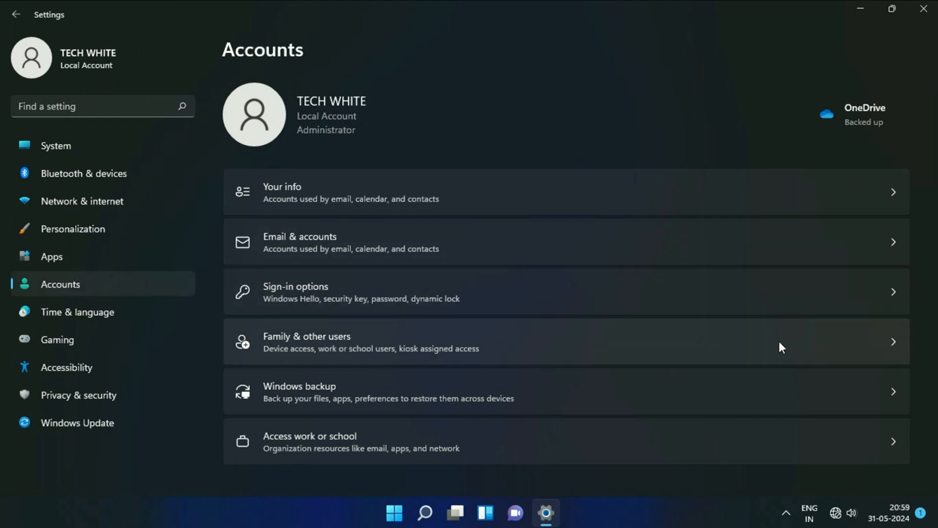
mouse_move(899, 351)
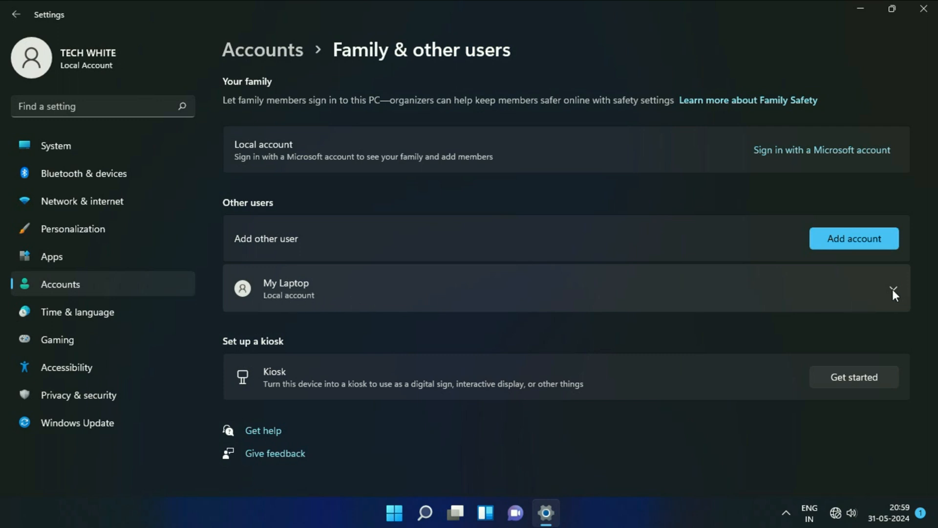
left_click(895, 290)
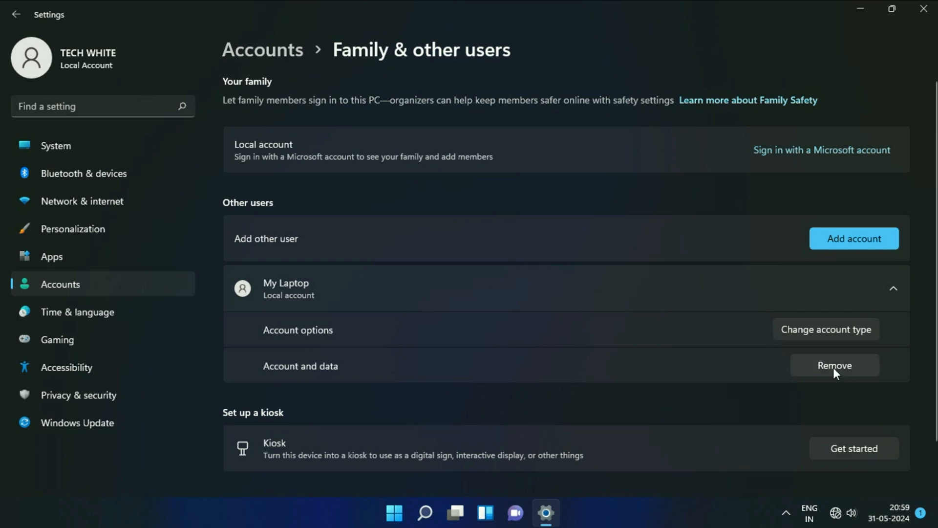
mouse_move(853, 377)
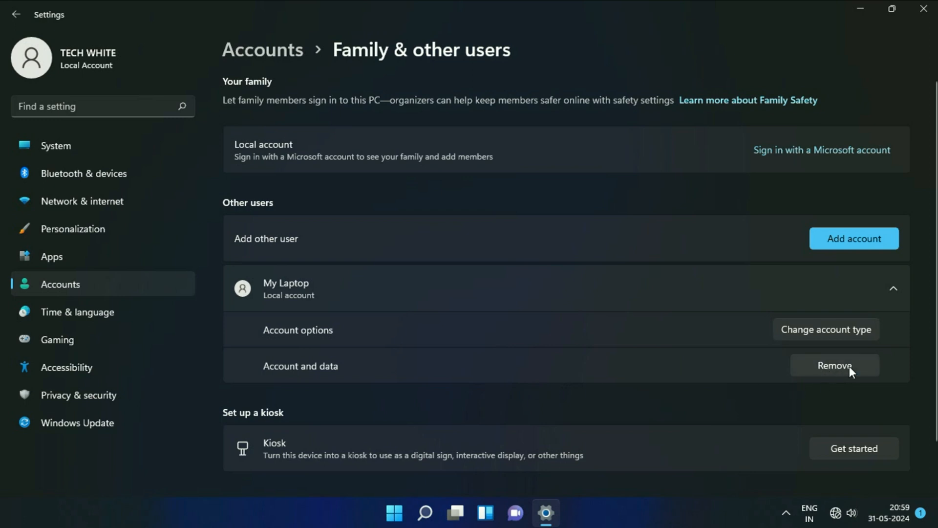
Remove the My Laptop account, confirming Delete account and data.
left_click(835, 365)
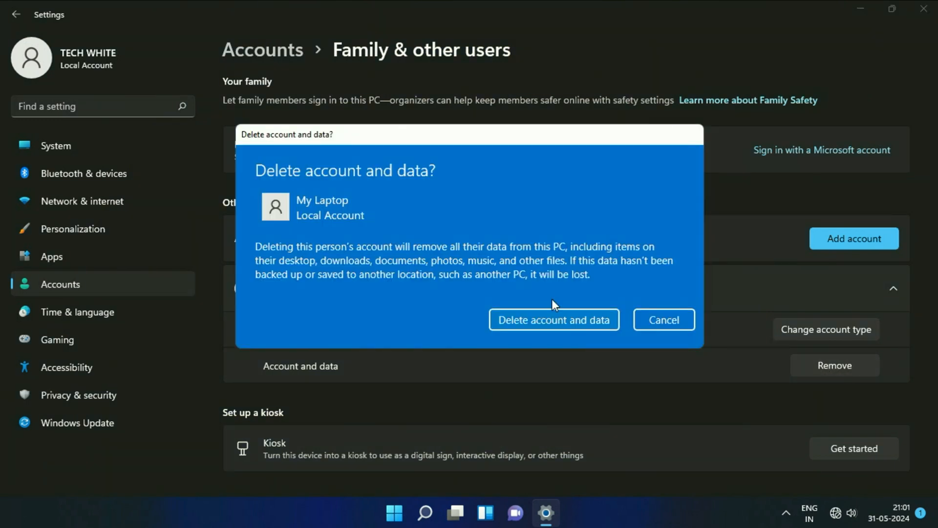
mouse_move(313, 250)
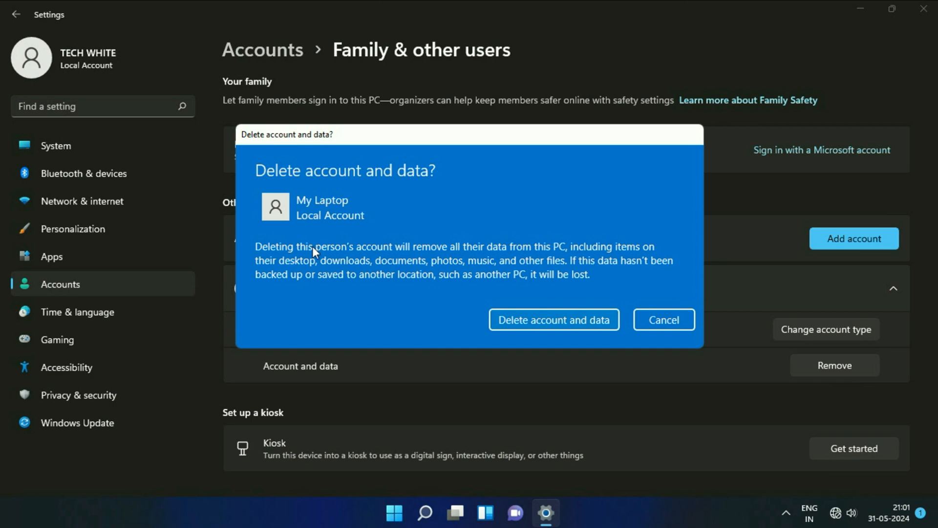
mouse_move(424, 245)
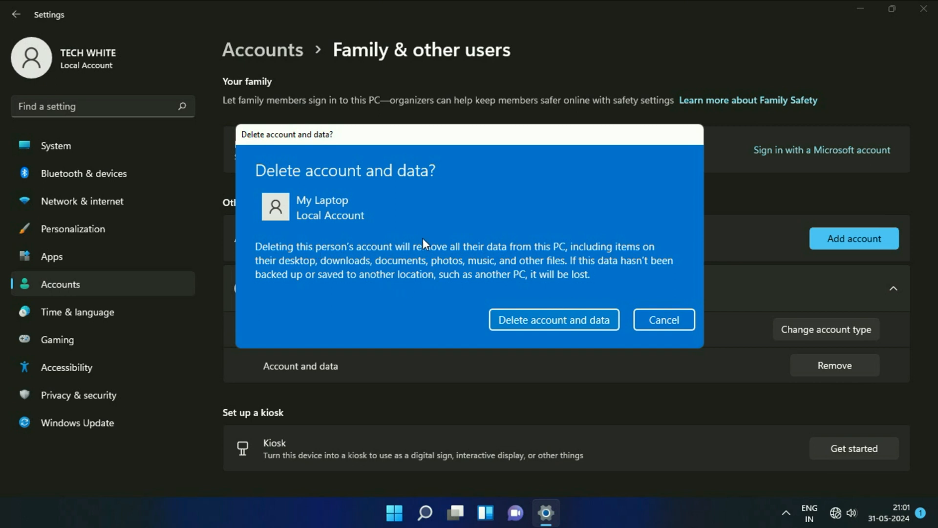
mouse_move(539, 258)
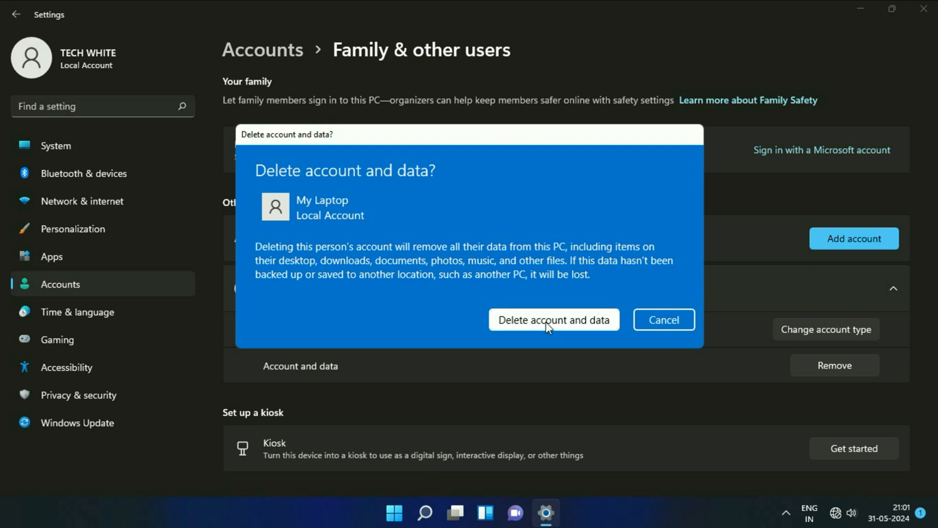
left_click(554, 320)
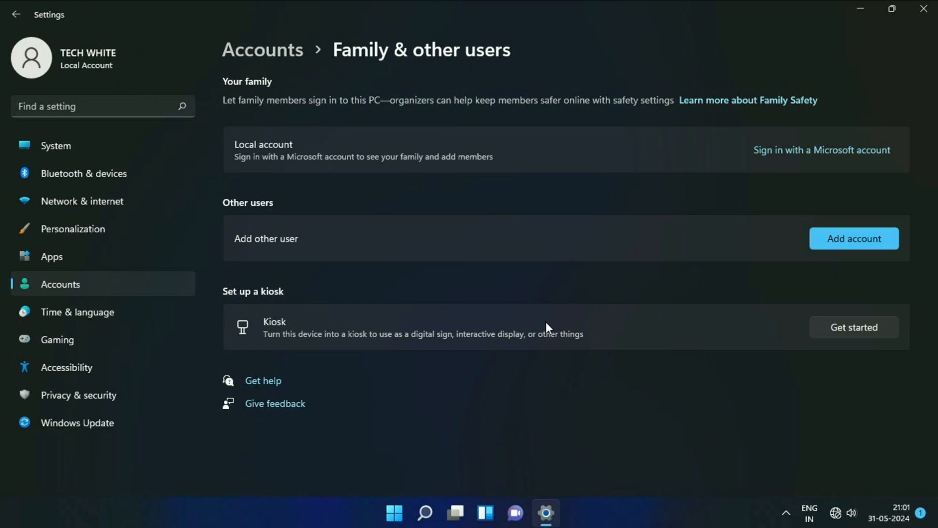
mouse_move(542, 283)
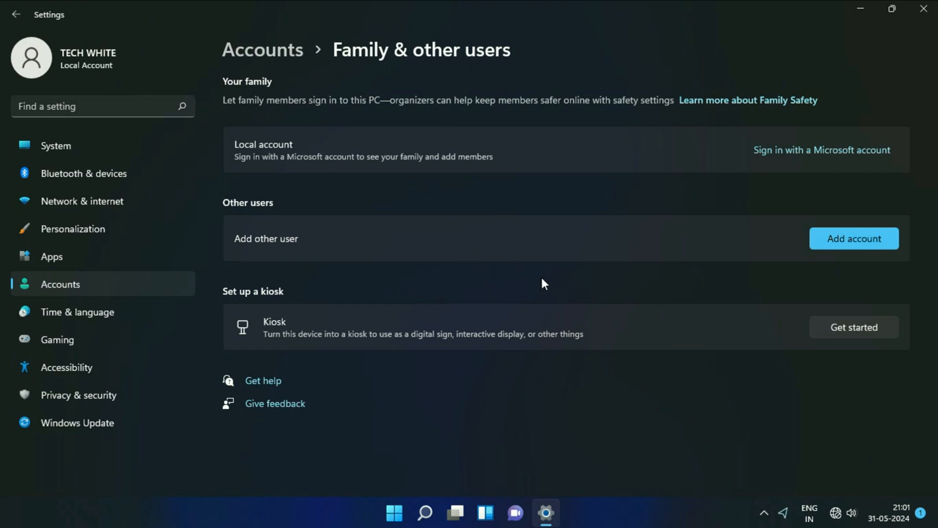
mouse_move(404, 291)
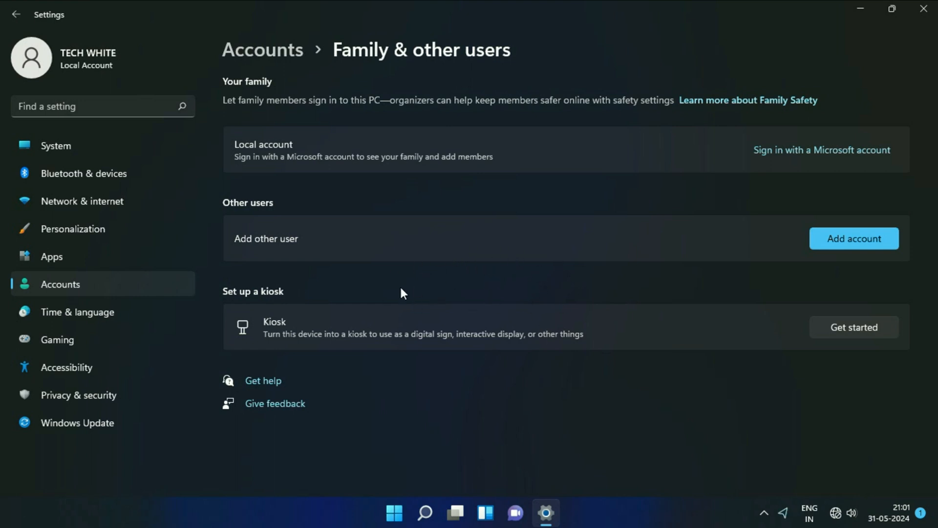
mouse_move(924, 10)
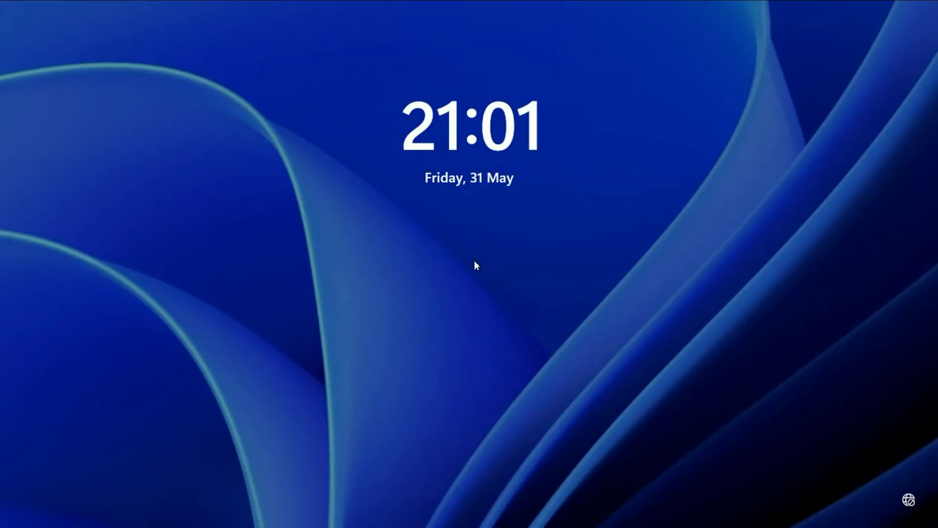
Dismiss the lock screen to check that only TECH WHITE is listed.
left_click(476, 265)
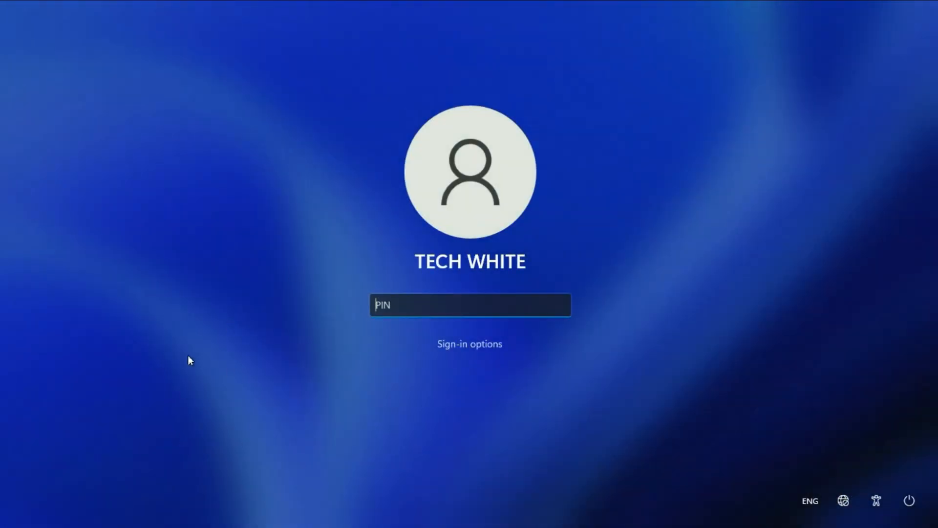
mouse_move(366, 263)
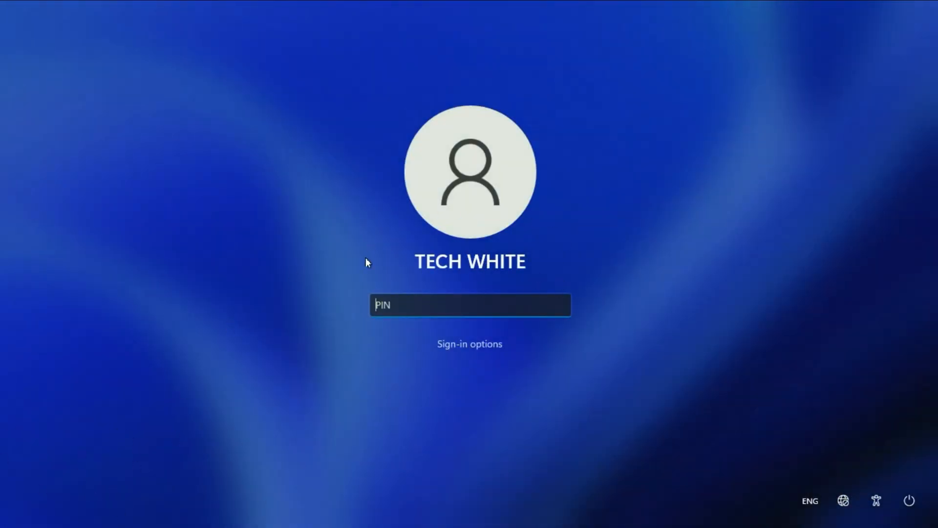